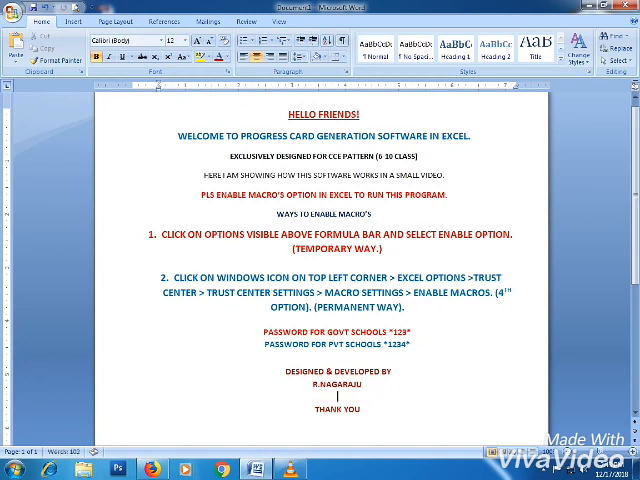
text(76800)
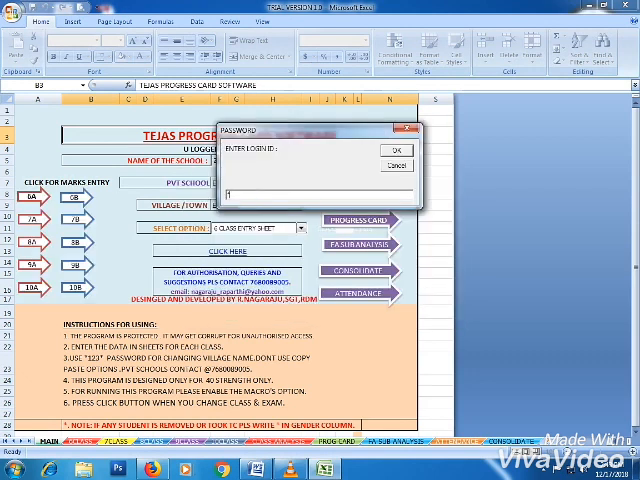
text(123)
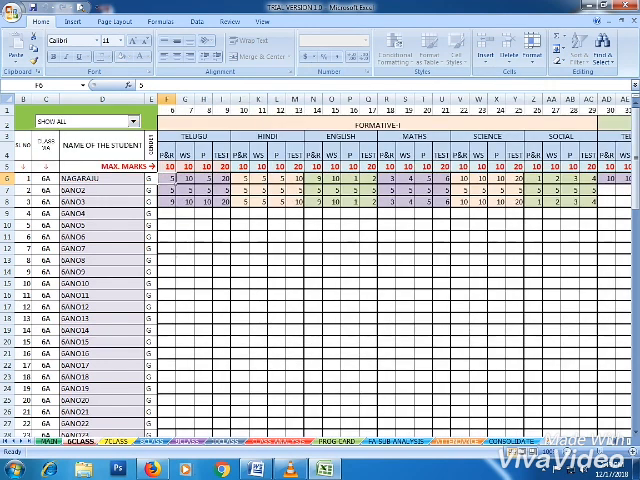
Leave the data entry sheet for the Class Analysis sheet of Formative-1 results.
click(82, 446)
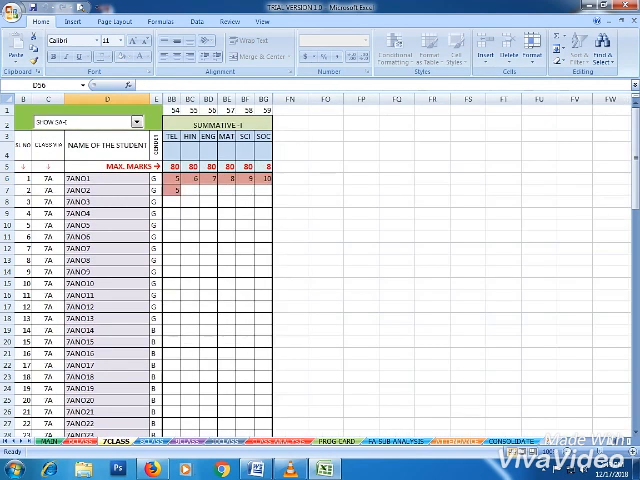
click(136, 122)
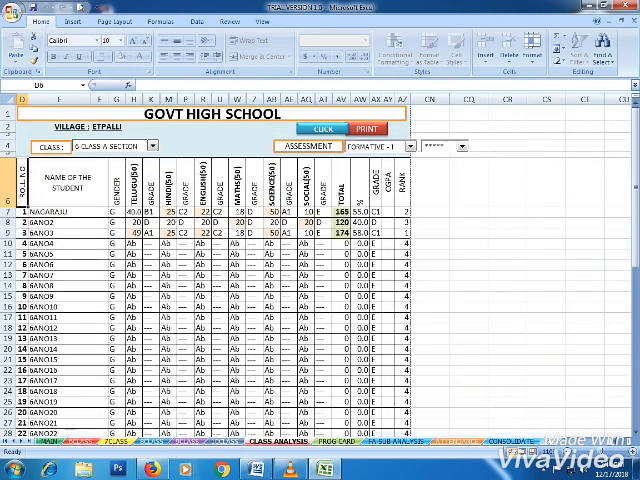
Choose the separate-science option beside the Formative-1 selector and review the refreshed list.
click(400, 146)
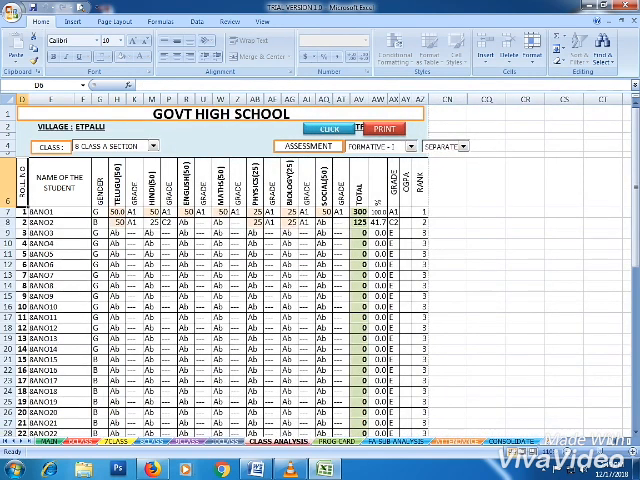
scroll(down, 3)
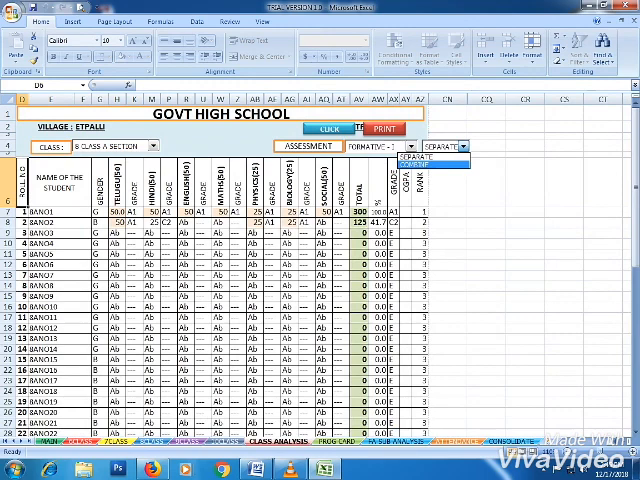
Set the science option to Combined so the analysis shows one science column.
click(436, 146)
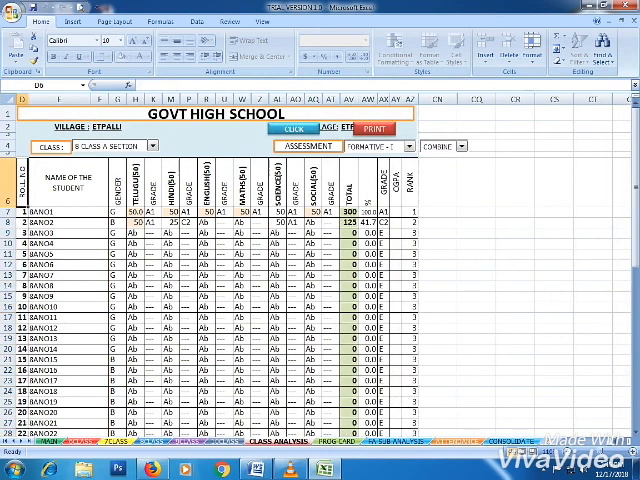
scroll(down, 3)
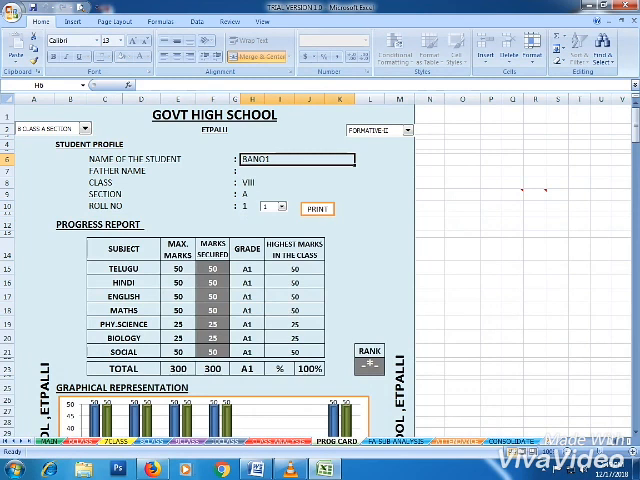
Pick a different student's roll number and review the card's graph and monthly attendance report.
click(84, 128)
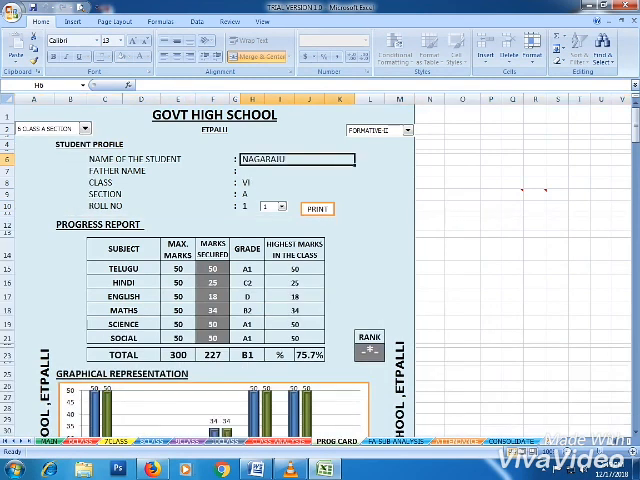
click(84, 128)
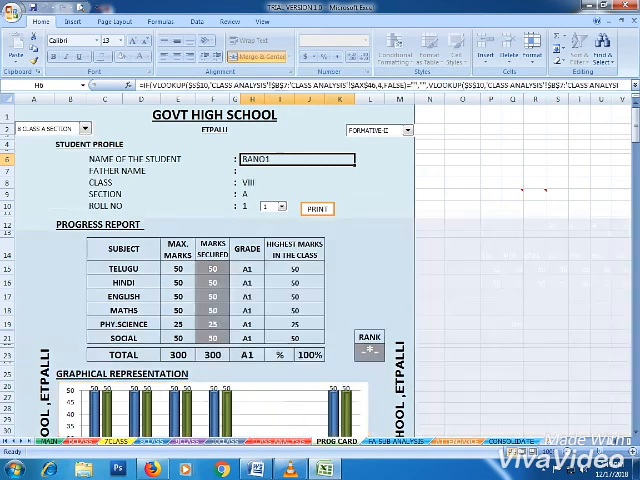
scroll(down, 3)
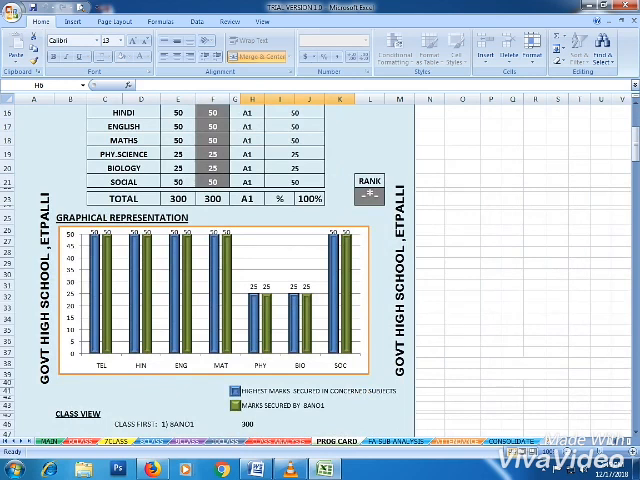
scroll(down, 3)
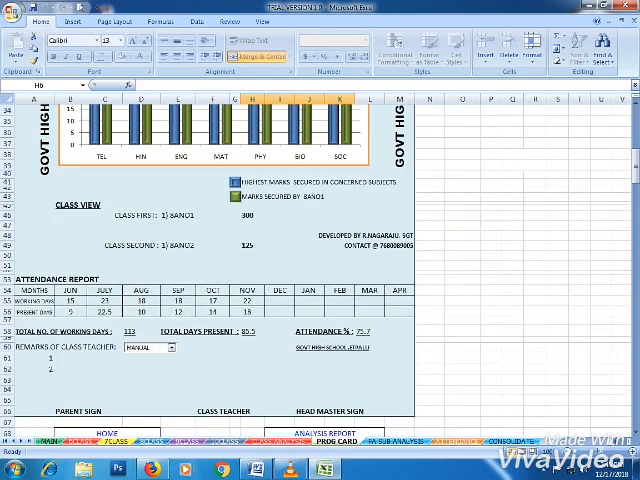
click(174, 348)
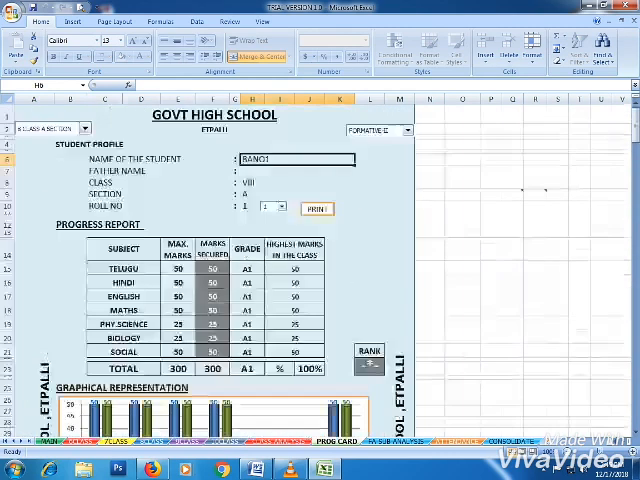
Set the progress card to Summative-1, showing marks out of 100, GPA, rank and the chart.
click(404, 132)
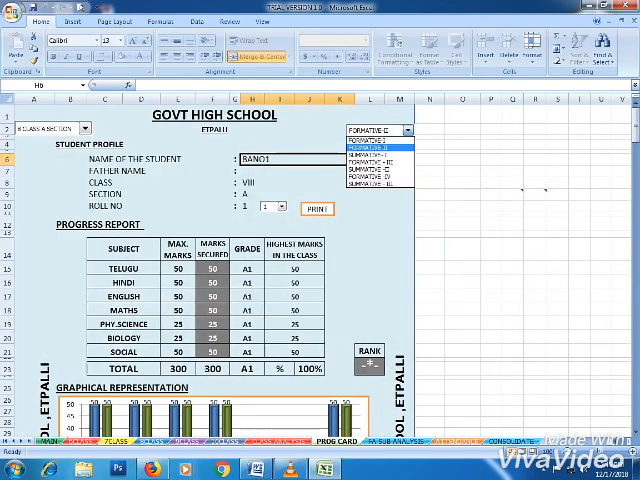
click(376, 152)
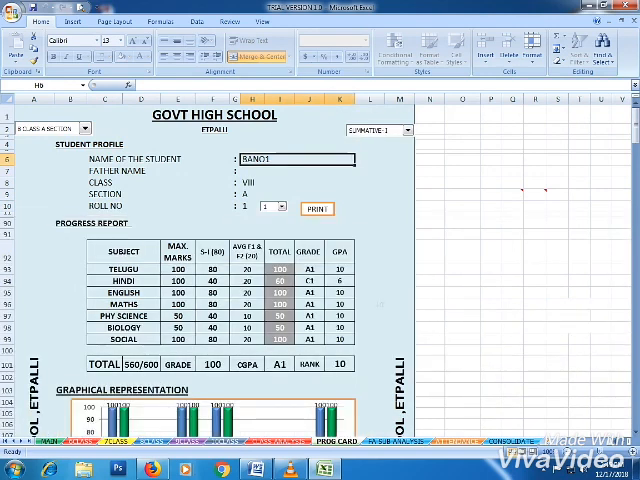
scroll(down, 3)
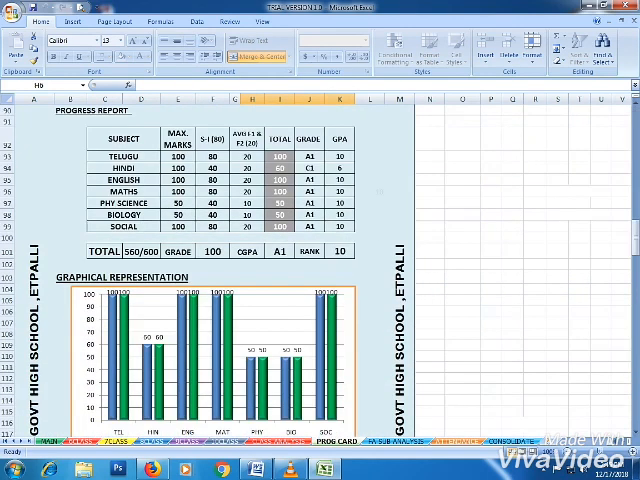
scroll(down, 3)
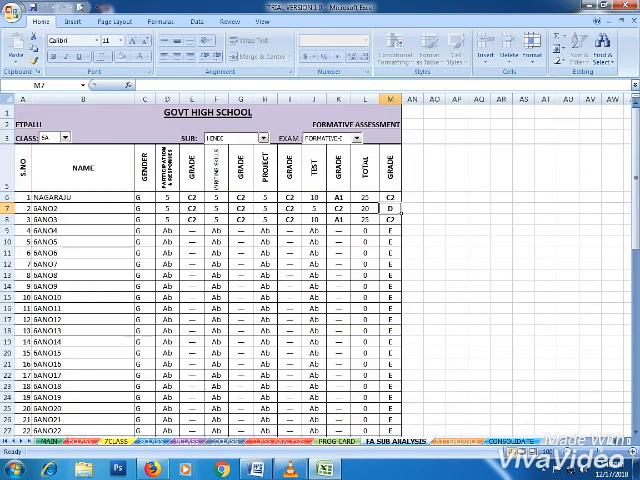
Review the Subject and Assessment choices offered on the Subject Analysis sheet.
click(72, 138)
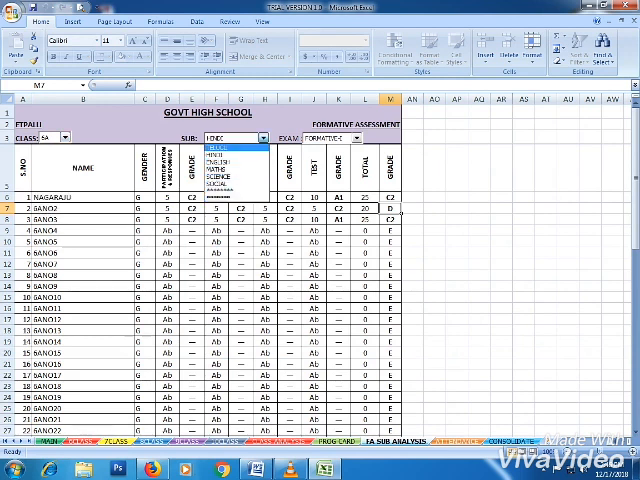
click(356, 136)
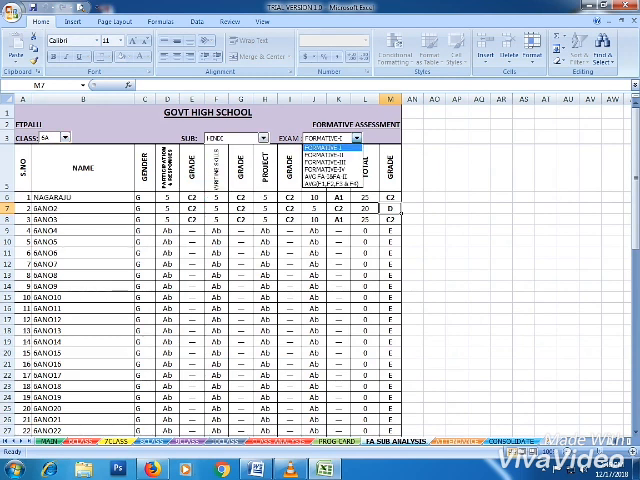